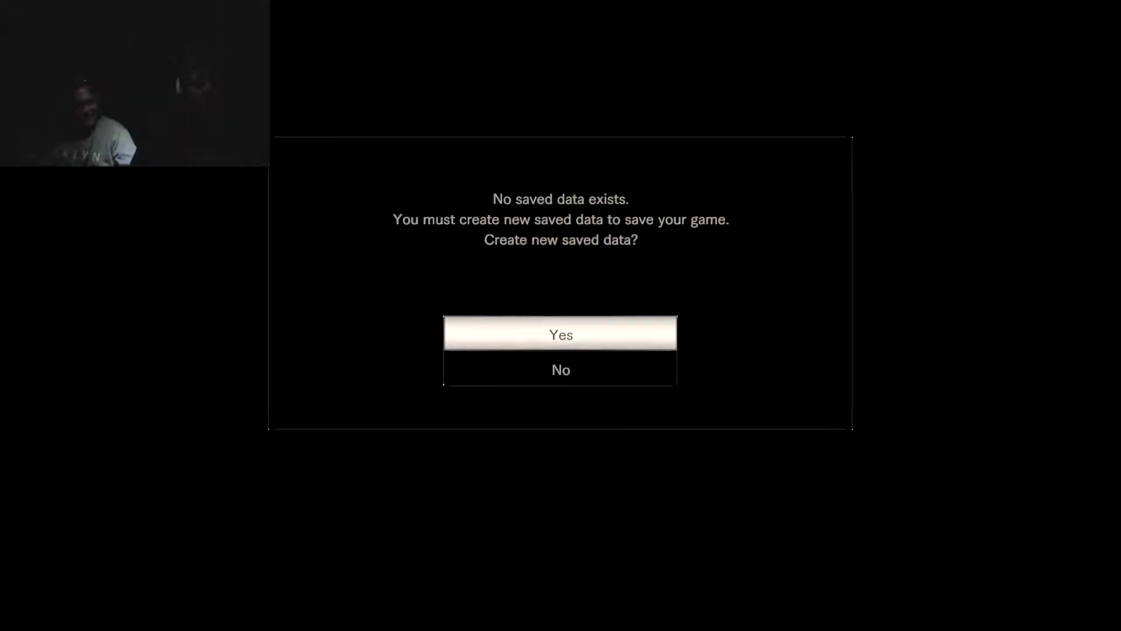
{"action": "left_click", "coordinate": [559, 333]}
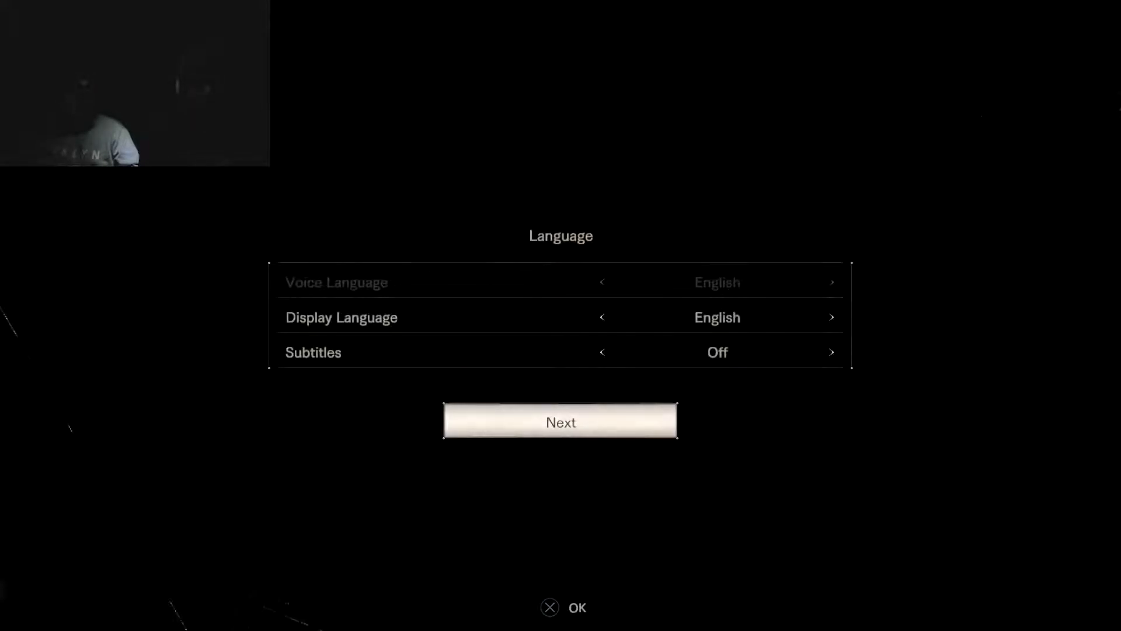
{"action": "left_click", "coordinate": [830, 351]}
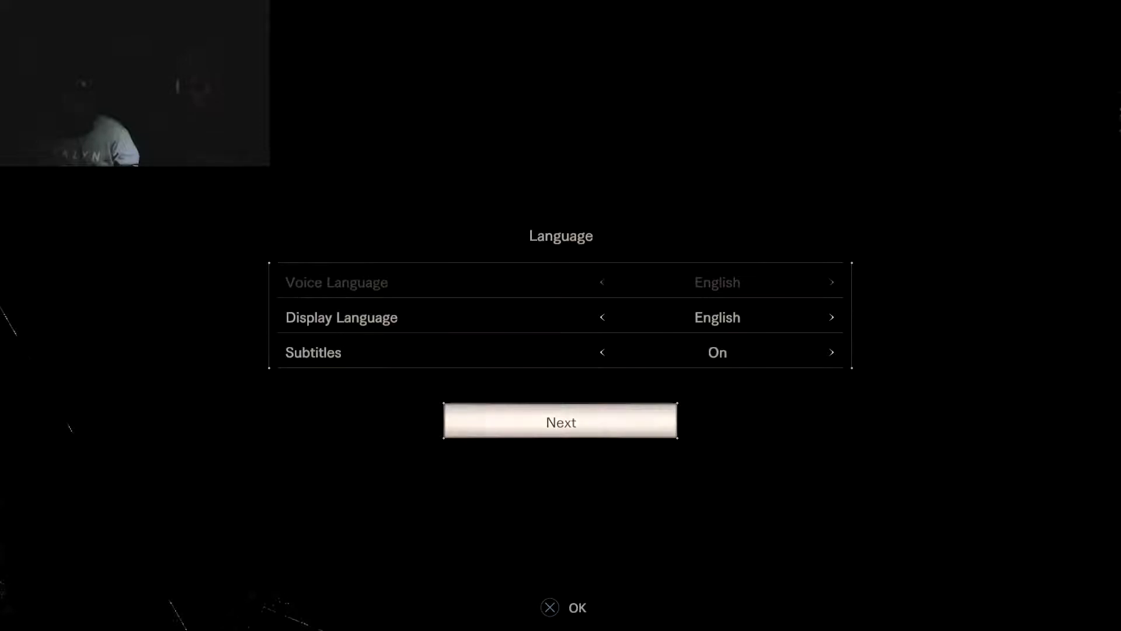
{"action": "left_click", "coordinate": [559, 422]}
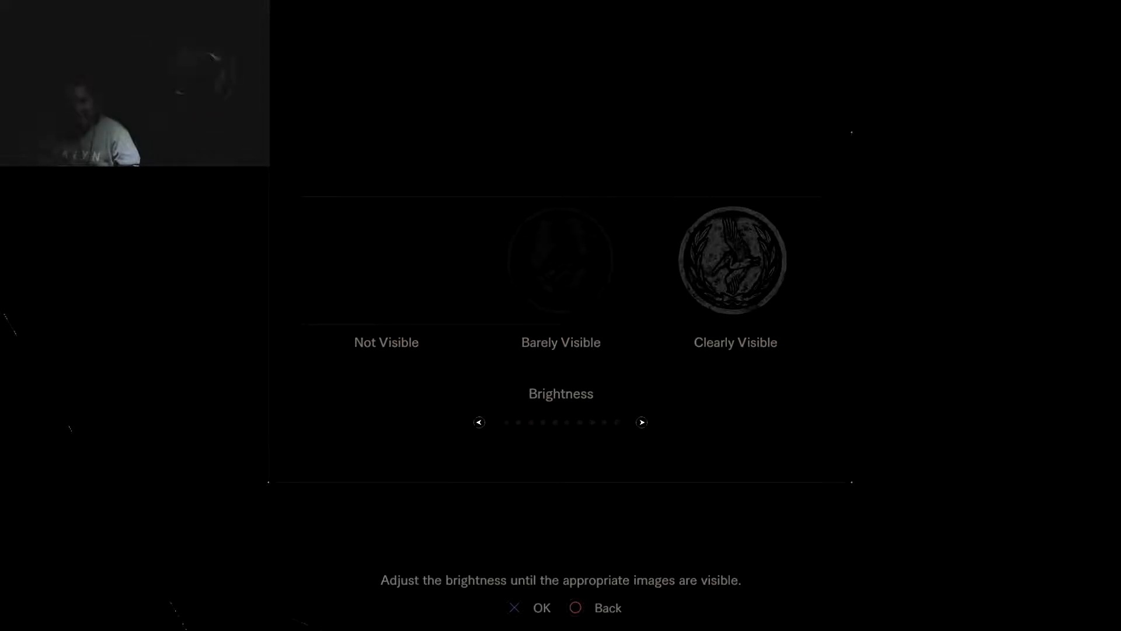
{"action": "left_click", "coordinate": [641, 422]}
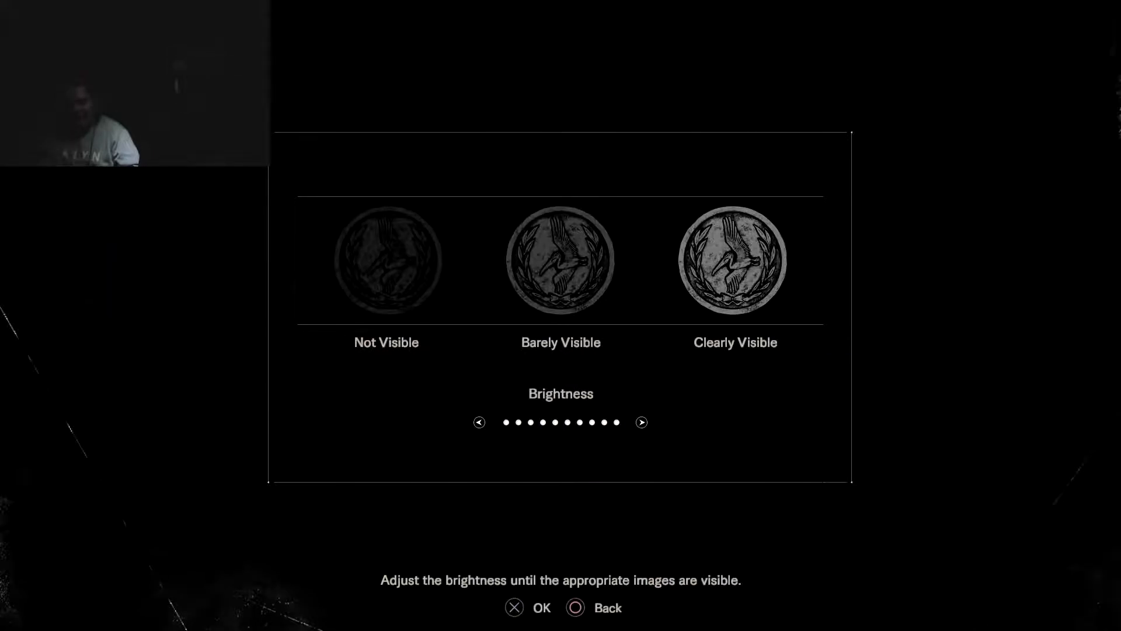
{"action": "left_click", "coordinate": [479, 422]}
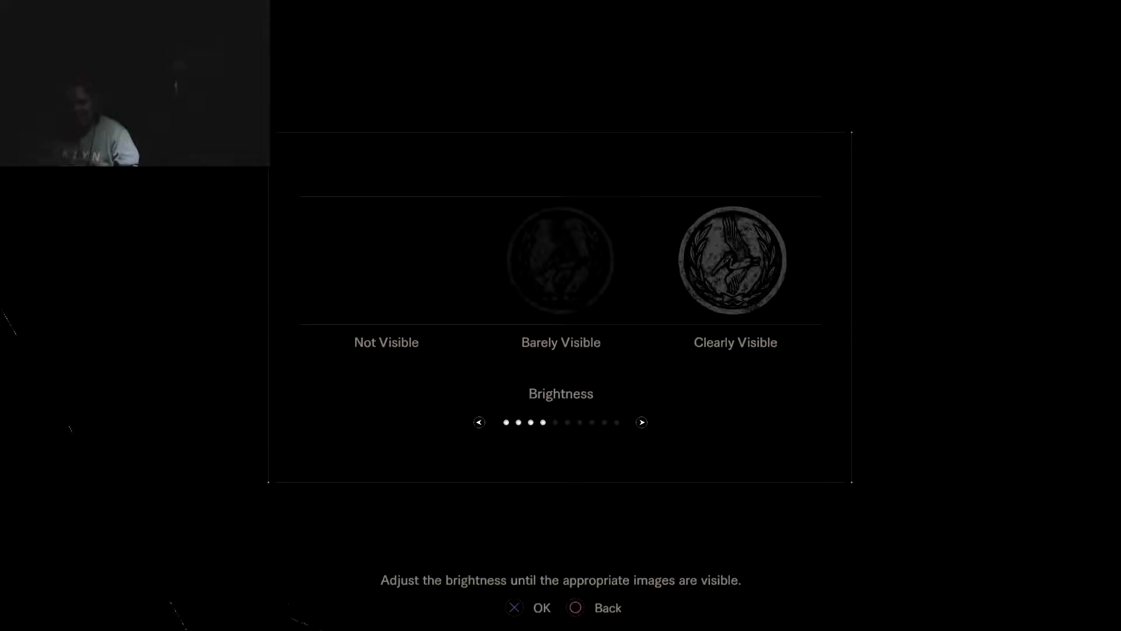
{"action": "left_click", "coordinate": [641, 422]}
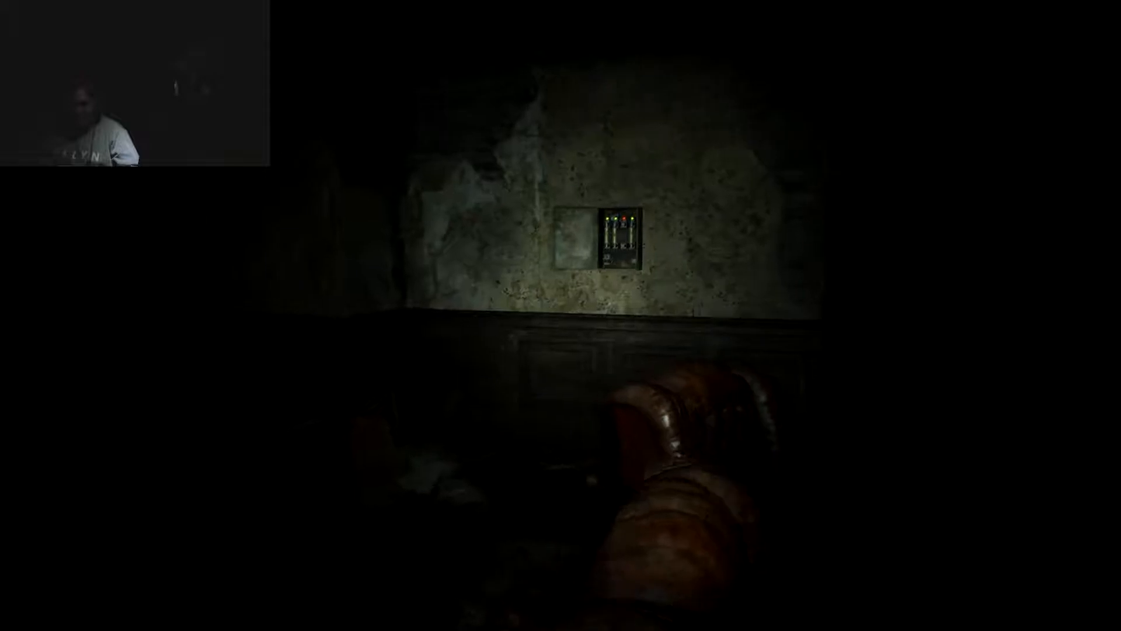
{"action": "mouse_move", "coordinate": [561, 314]}
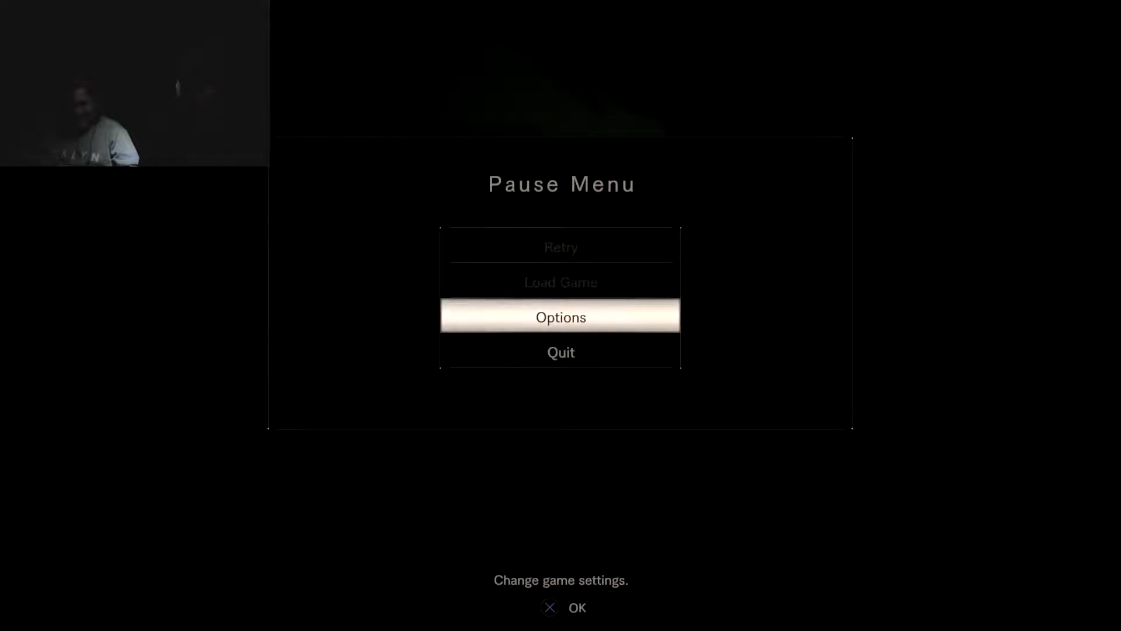
{"action": "left_click", "coordinate": [560, 316]}
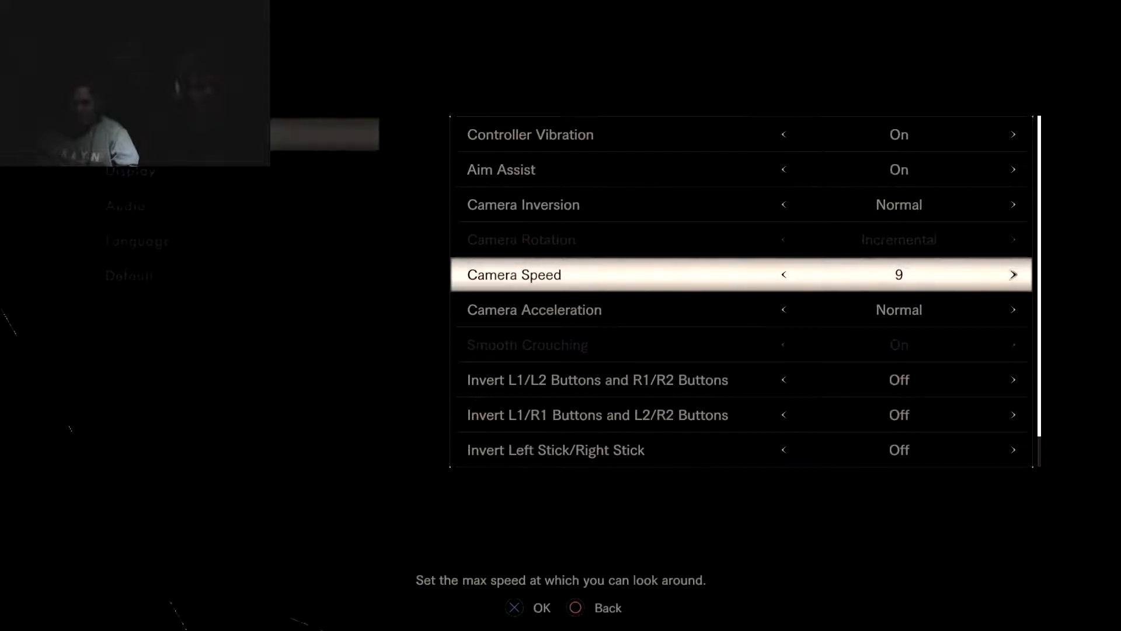
{"action": "left_click", "coordinate": [1013, 274]}
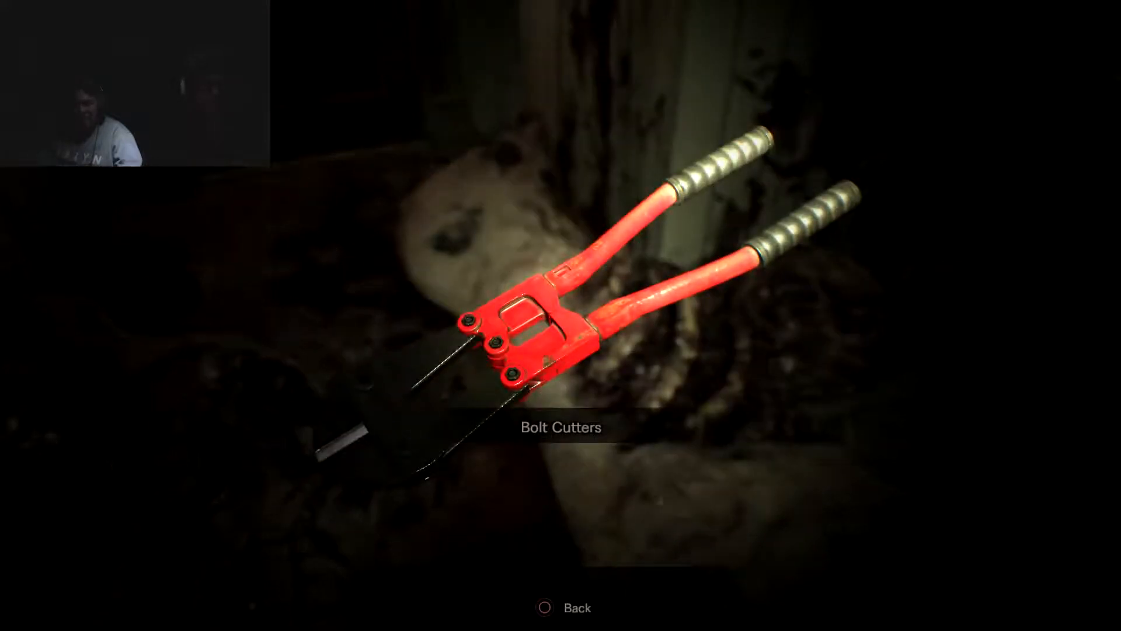
{"action": "left_click", "coordinate": [564, 608]}
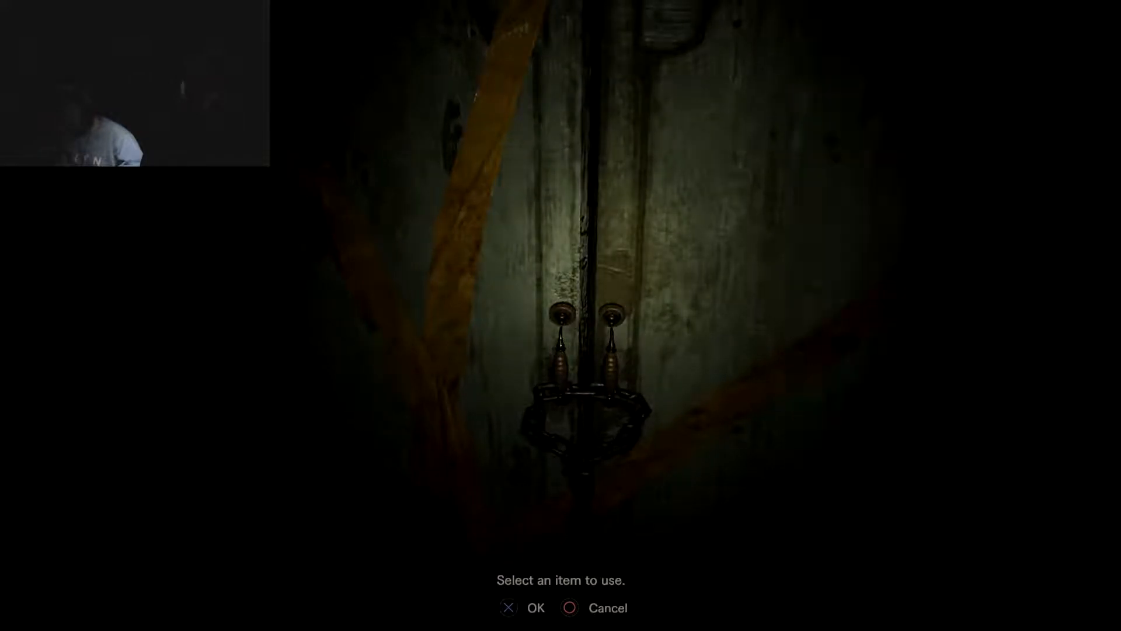
{"action": "left_click", "coordinate": [521, 607]}
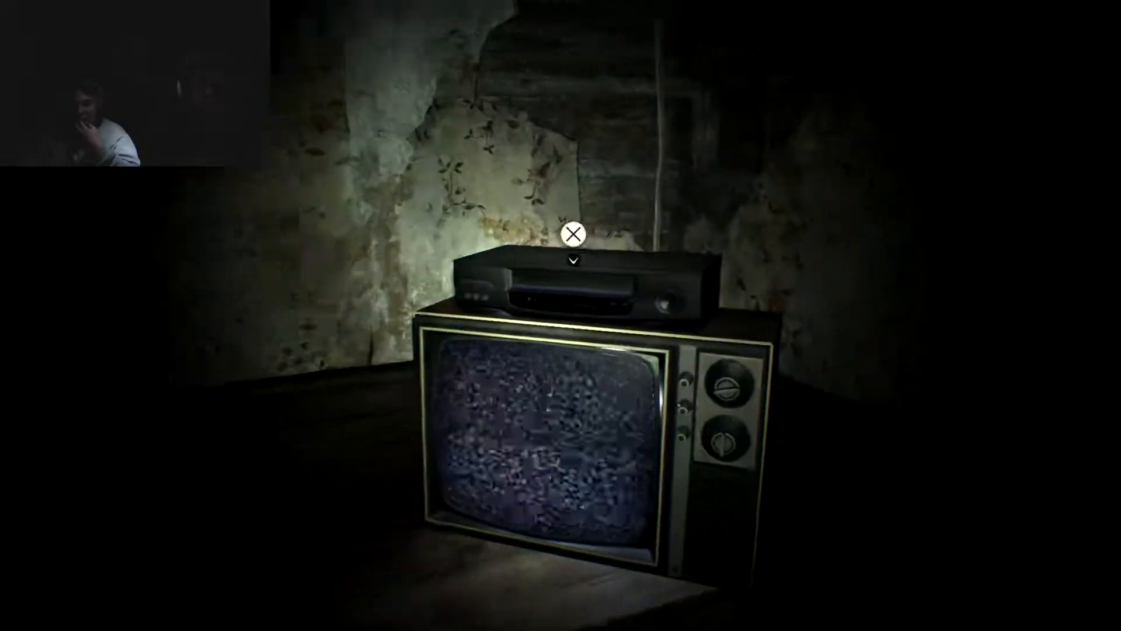
{"action": "left_click", "coordinate": [571, 234]}
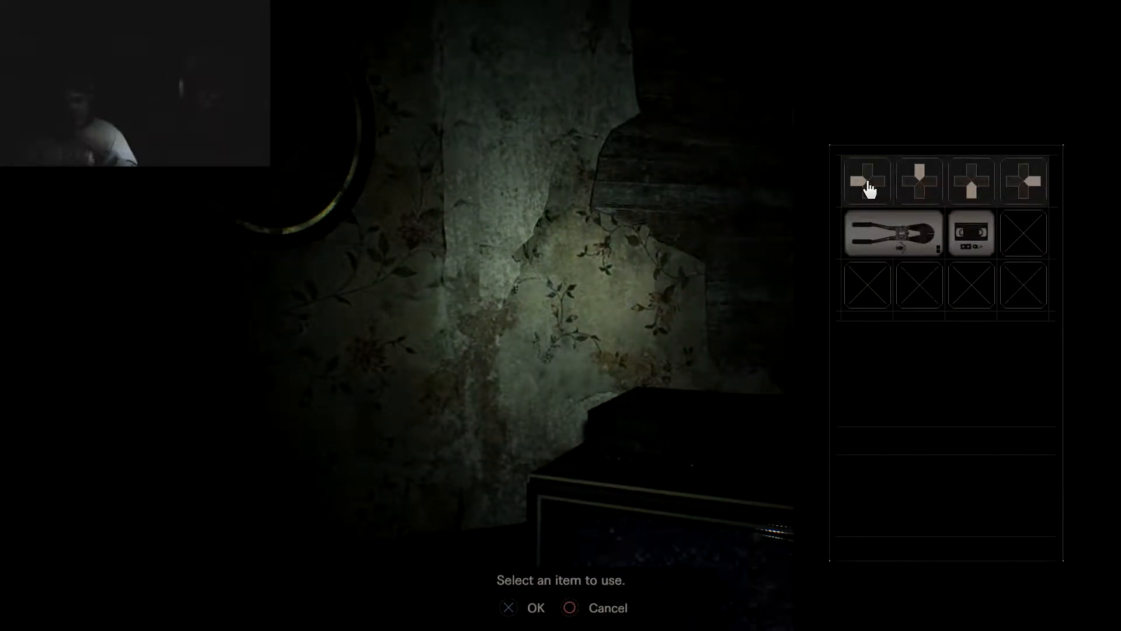
{"action": "left_click", "coordinate": [970, 234]}
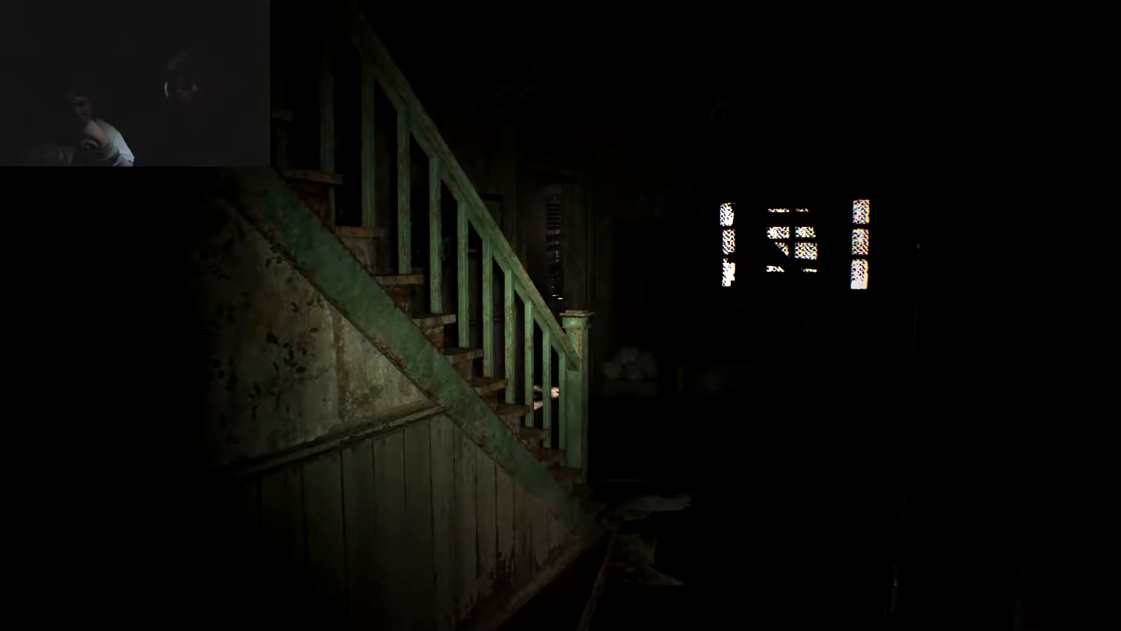
{"action": "mouse_move", "coordinate": [561, 315]}
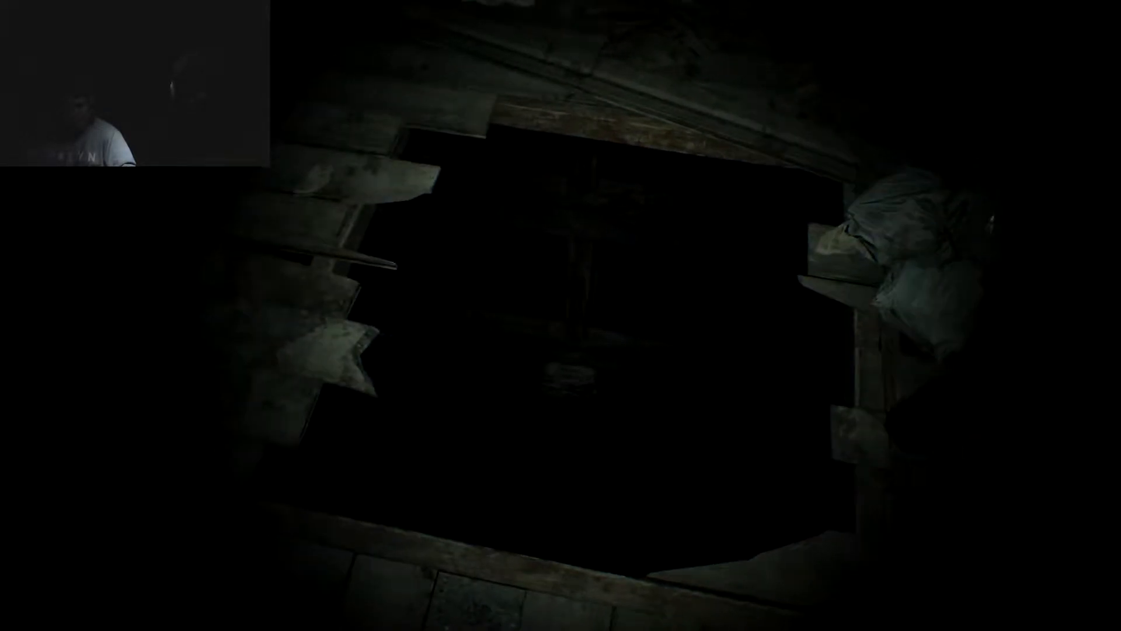
{"action": "mouse_move", "coordinate": [561, 315]}
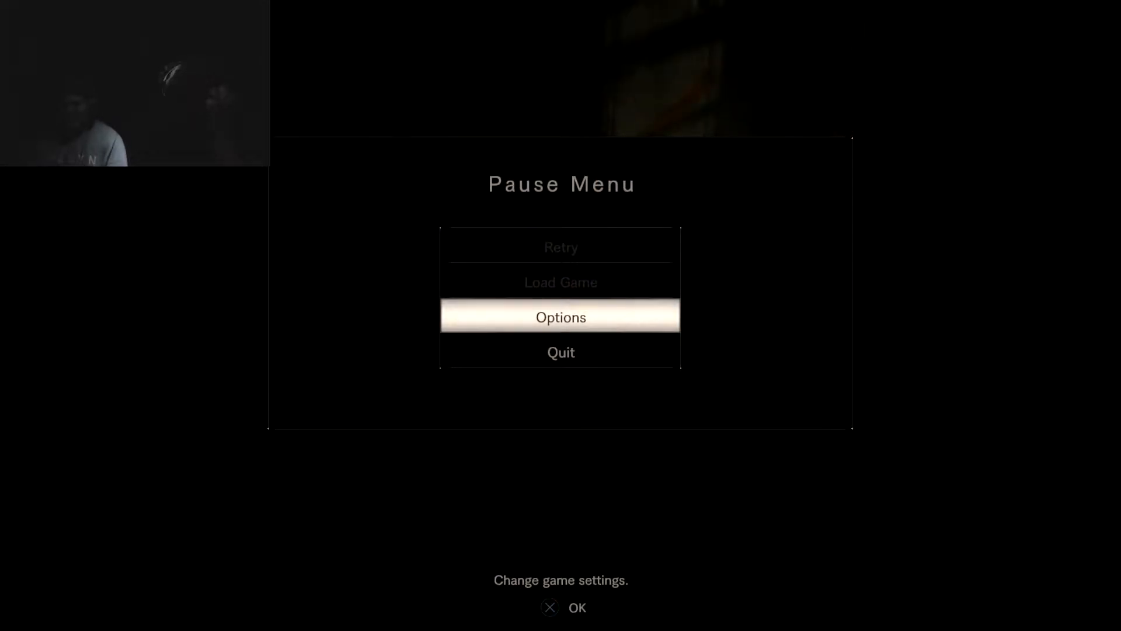
{"action": "left_click", "coordinate": [560, 317]}
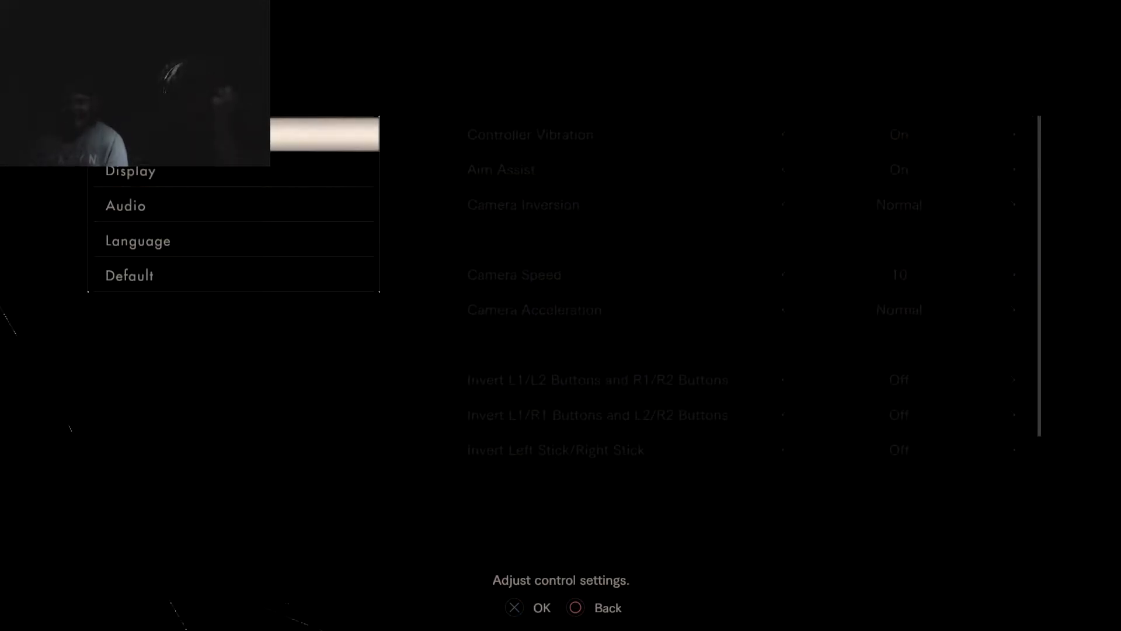